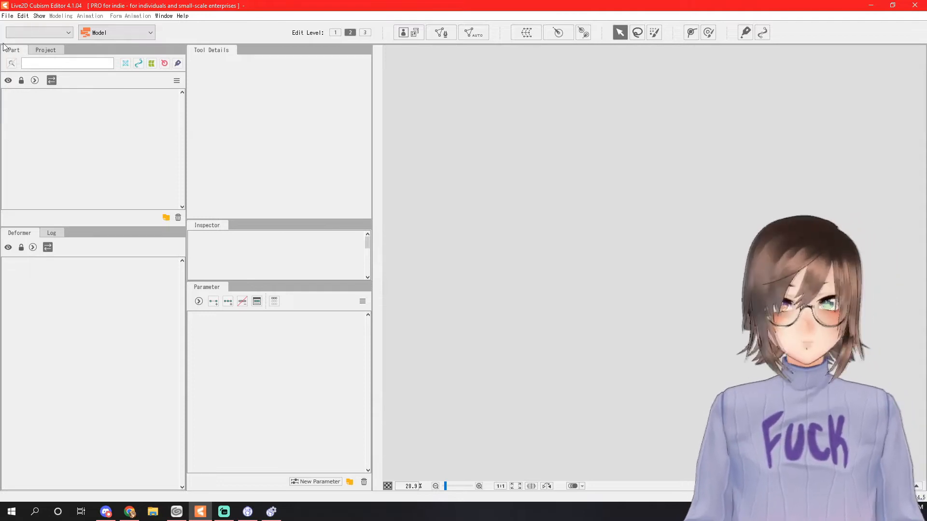
Step: Load tutorial model.psd from the art folder into the workspace
left_click(8, 15)
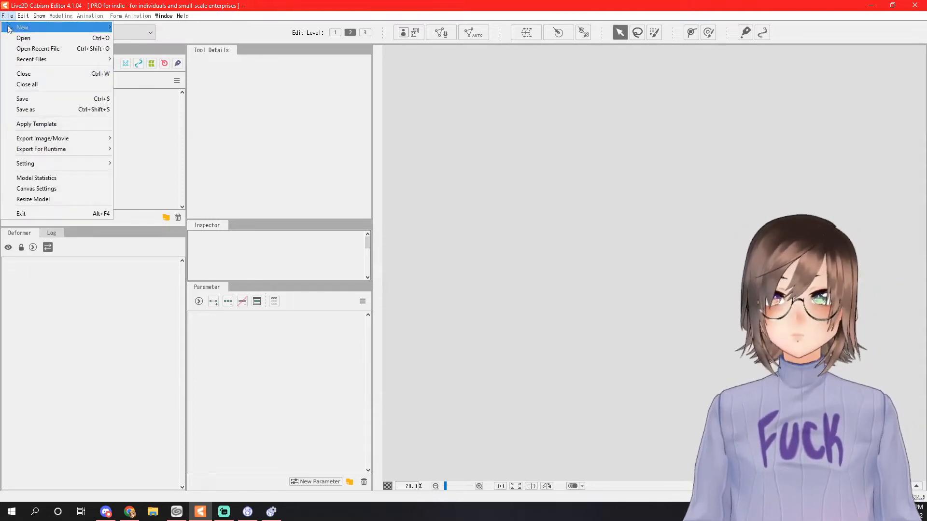
left_click(23, 38)
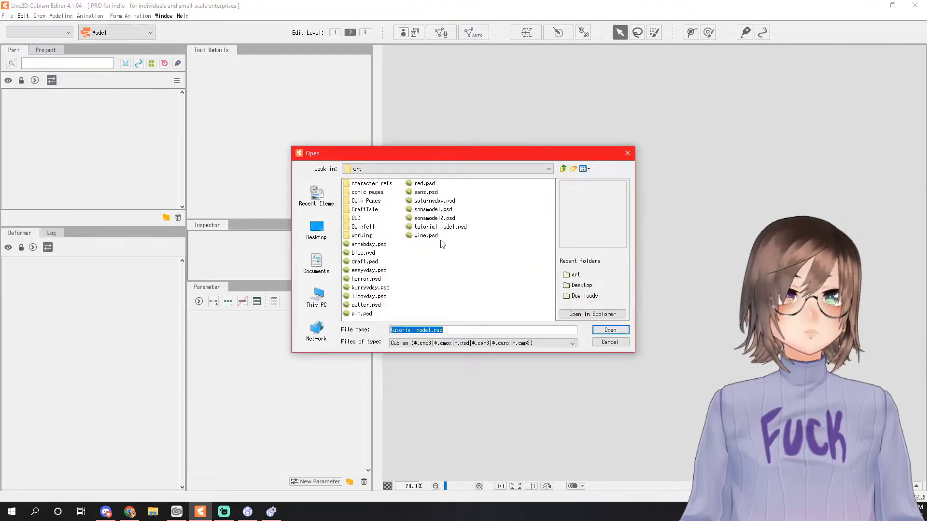
left_click(440, 225)
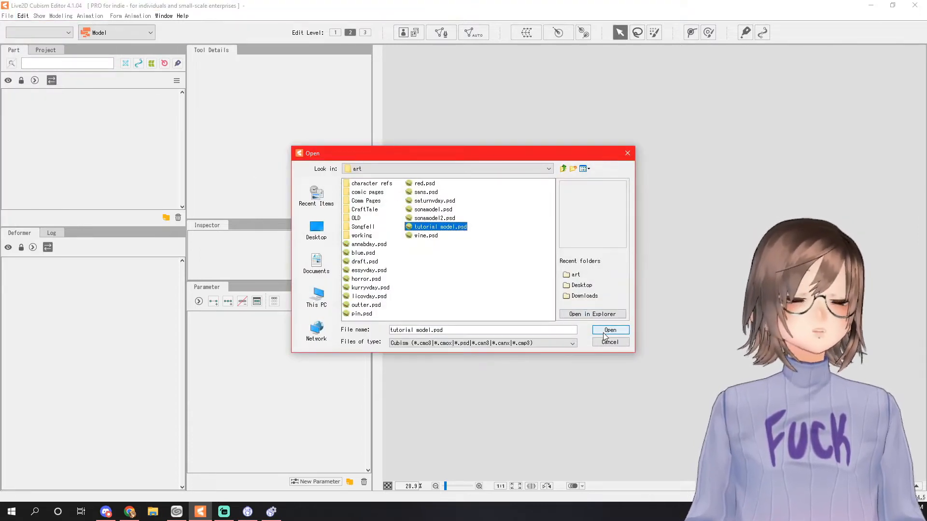
left_click(609, 330)
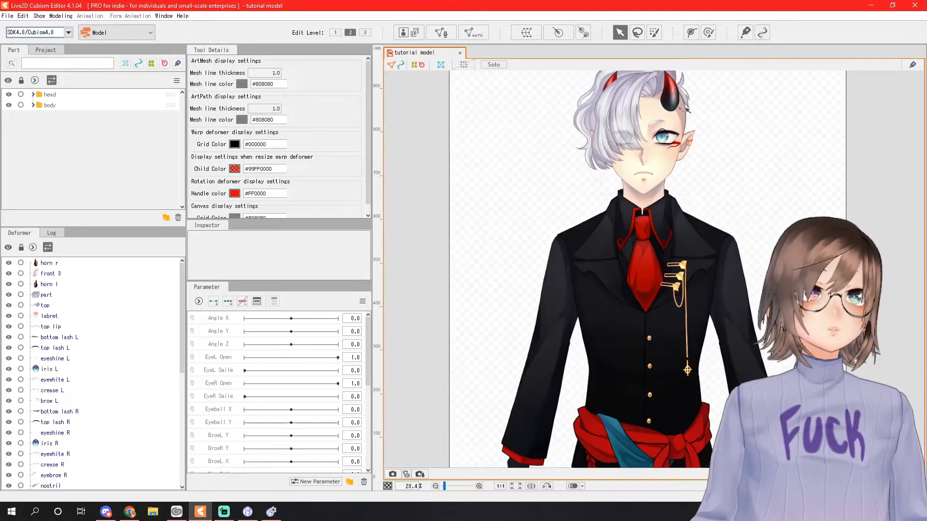
scroll("down", 3)
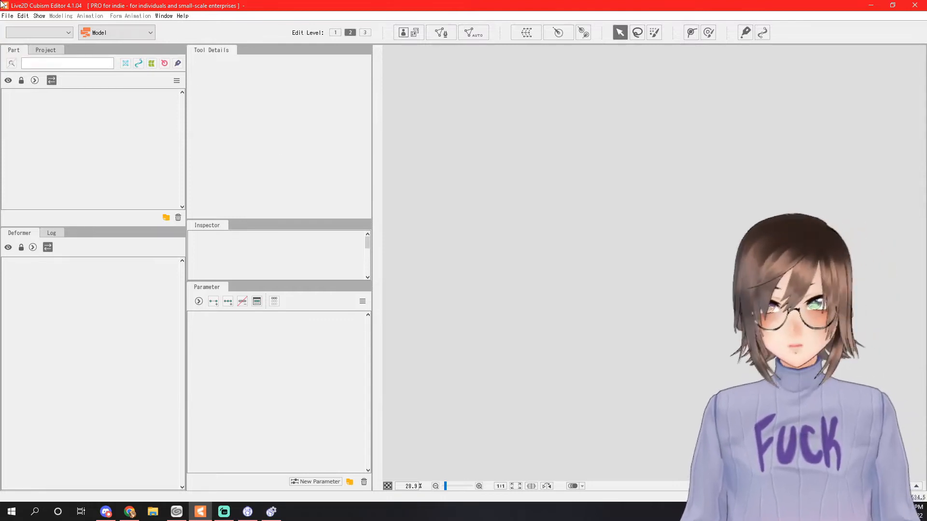
Step: Reload tutorial model.psd so the horned character and its parts appear again
left_click(8, 16)
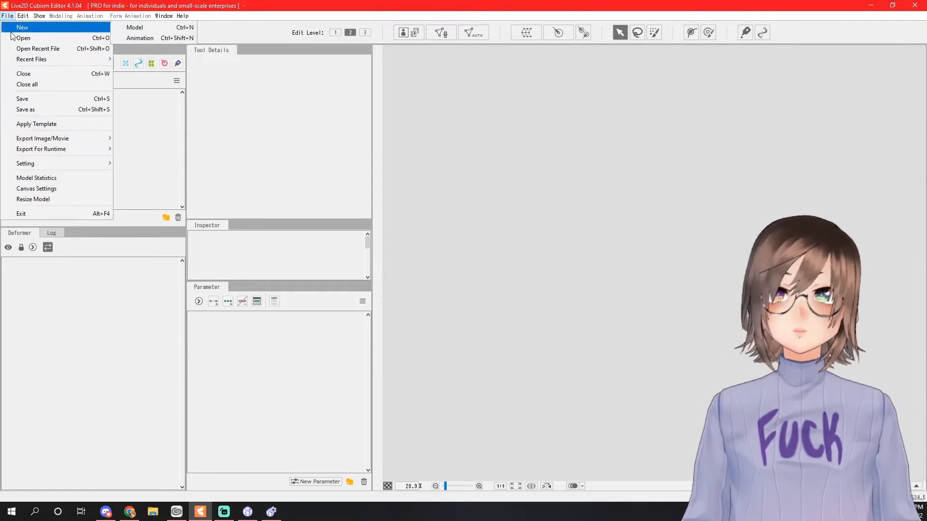
left_click(24, 38)
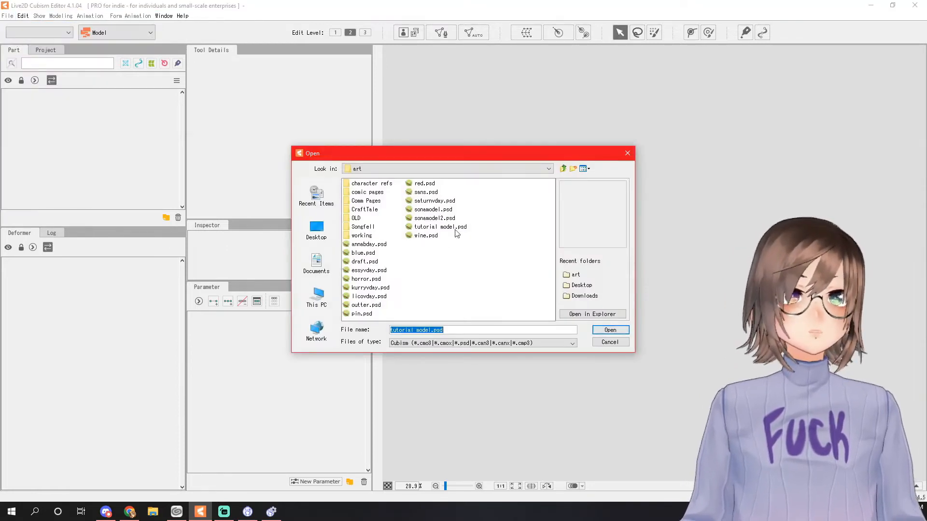
left_click(441, 226)
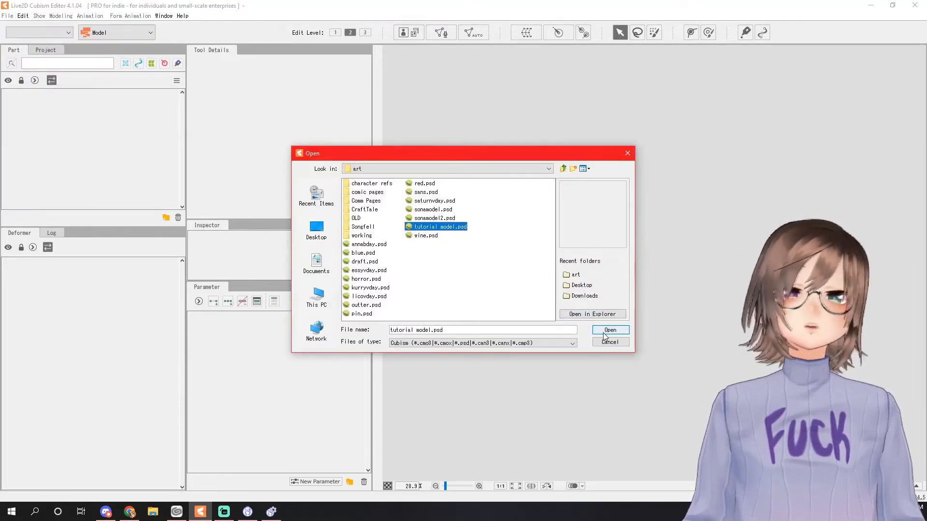
left_click(609, 330)
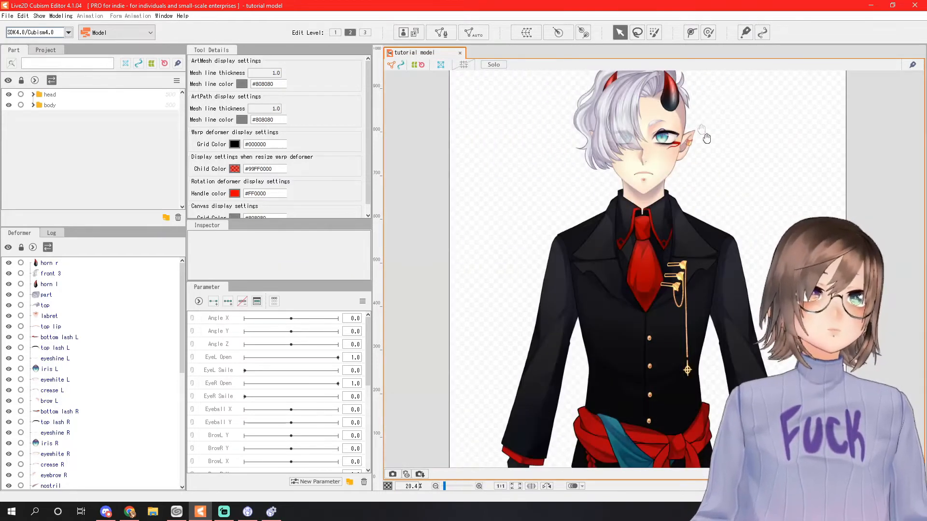
Step: Choose a Deformation preset in the Automatic Mesh Generator for all ArtMeshes
scroll("down", 3)
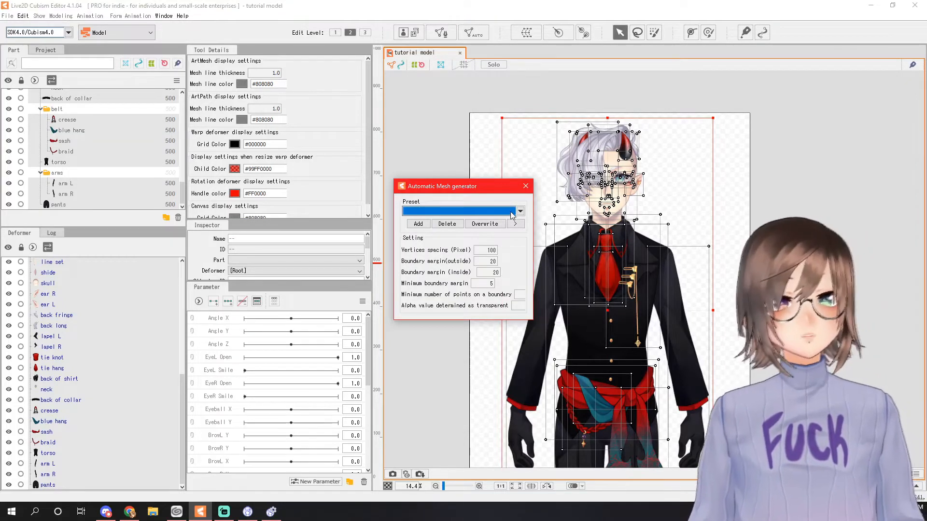
left_click(519, 211)
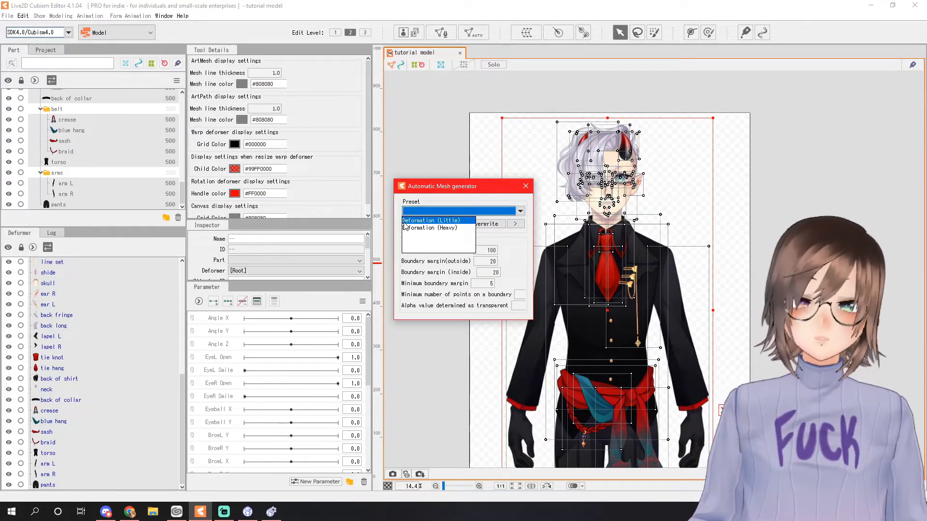
left_click(435, 220)
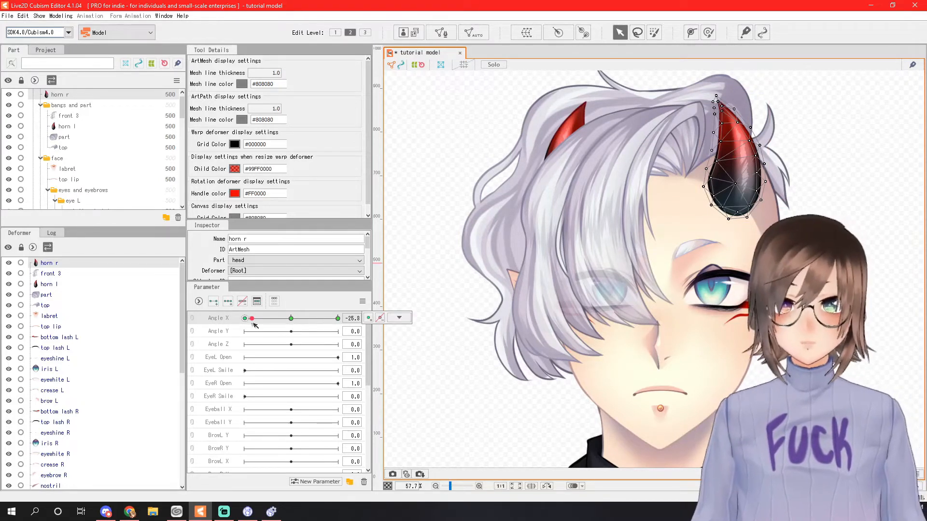
Step: Preview the right horn's Angle X keys at -30, 30 and back near 0
left_click_drag(251, 317, 307, 318)
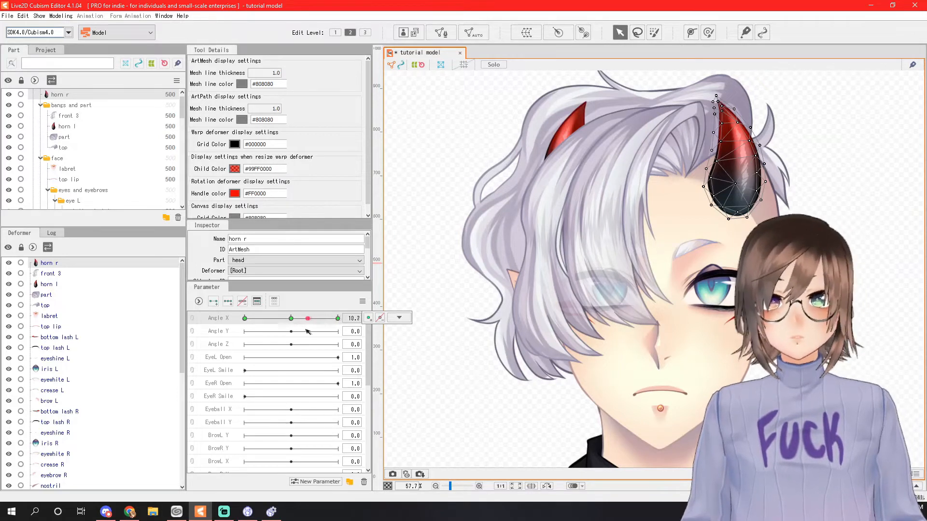
left_click_drag(307, 318, 290, 318)
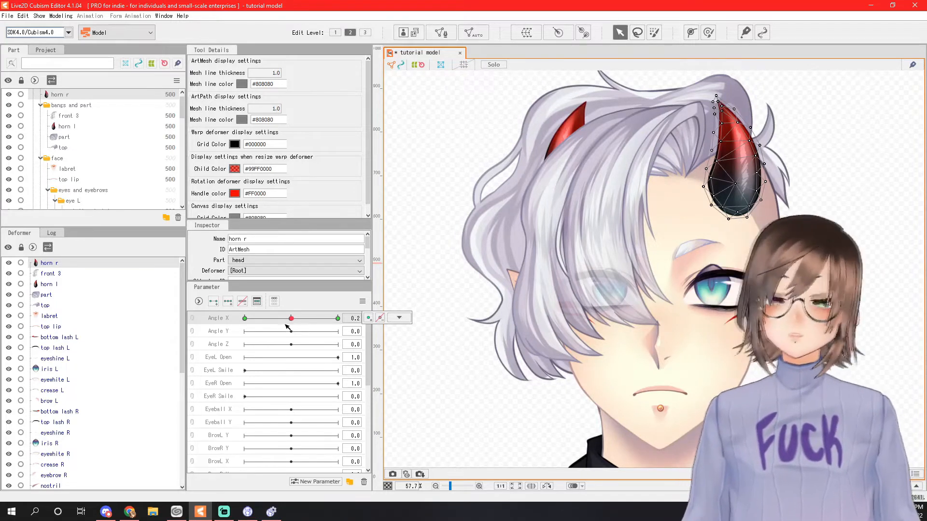
left_click_drag(289, 317, 244, 318)
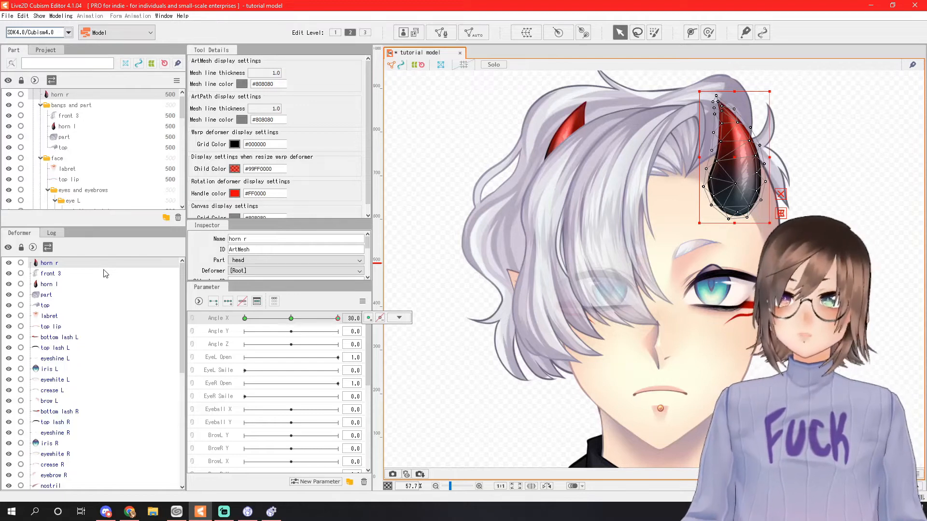
Step: Create 'Warp Deformer of head' around all head meshes with default settings
scroll("down", 3)
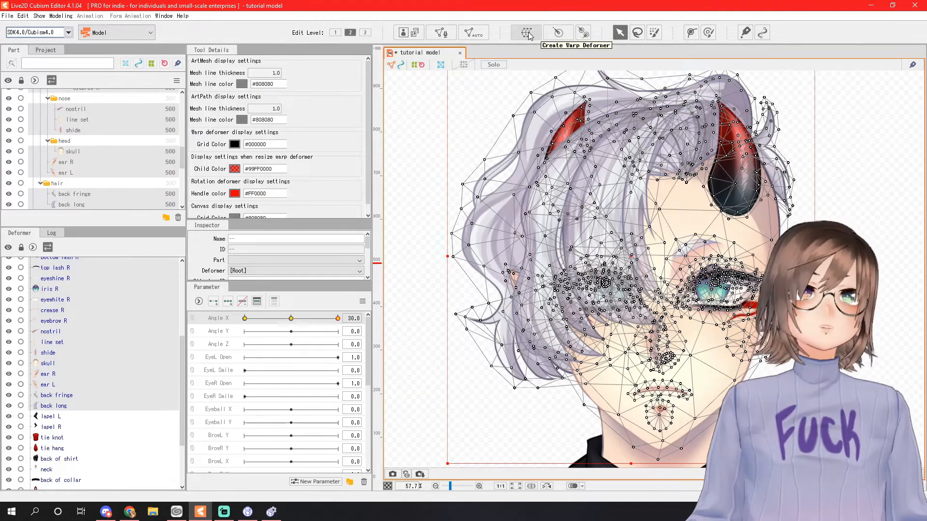
left_click(526, 33)
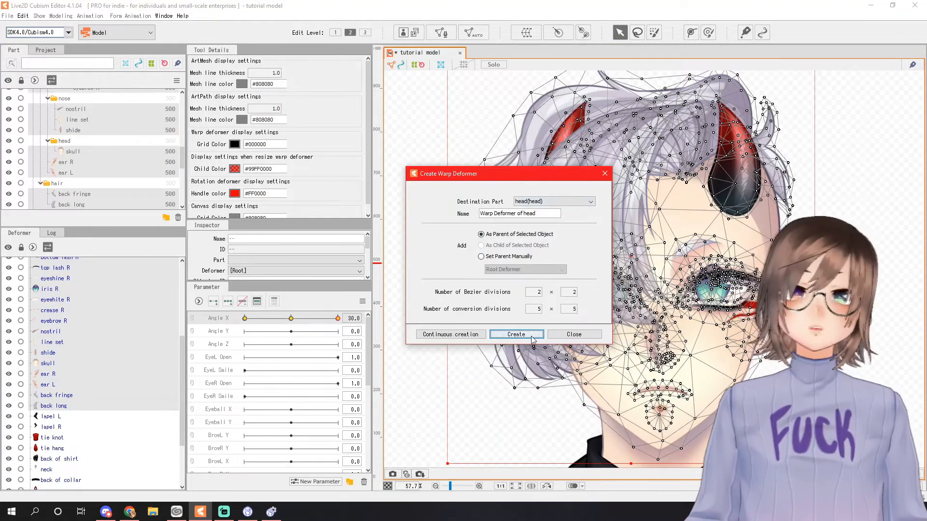
left_click(515, 334)
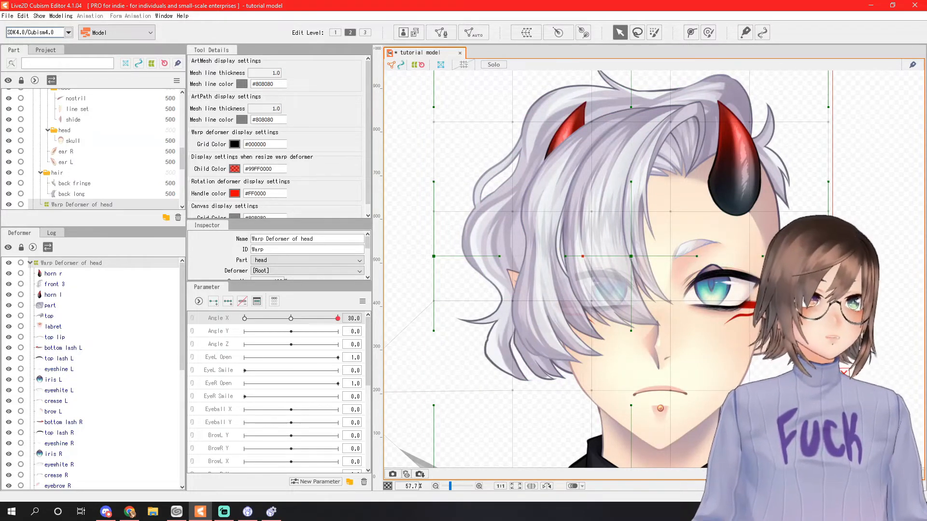
Step: Warp the head grid at Angle X -30, check +30, then return Angle X to centre
left_click_drag(338, 318, 275, 318)
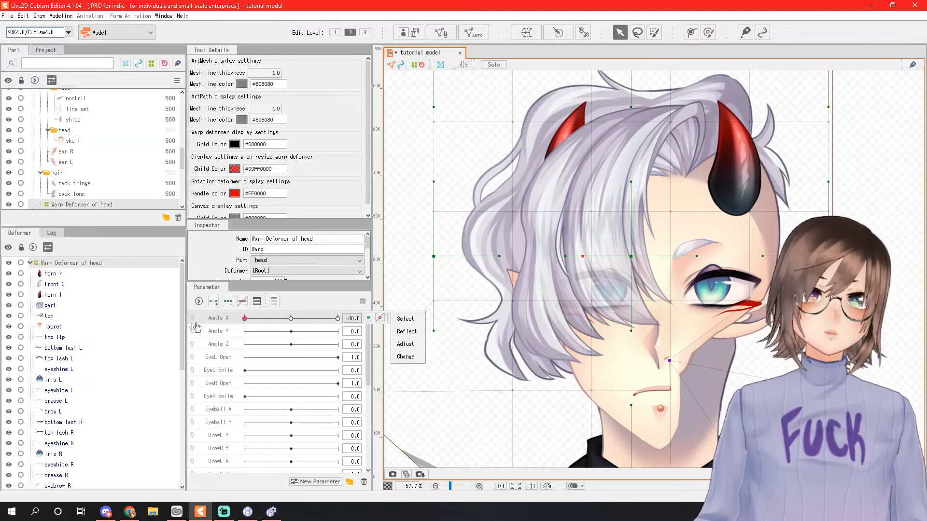
left_click_drag(245, 318, 334, 318)
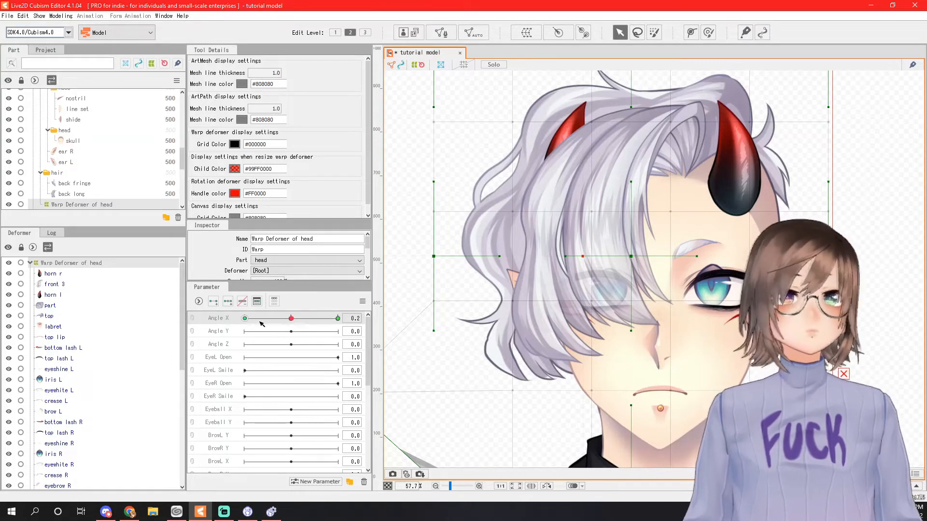
left_click_drag(289, 317, 244, 318)
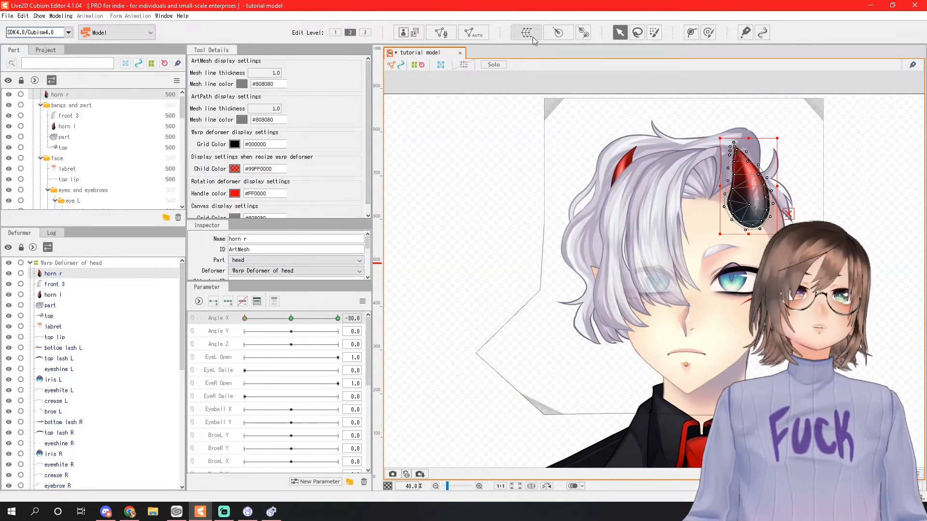
Step: Create 'Warp Deformer of head2' wrapping the right horn mesh
left_click(525, 33)
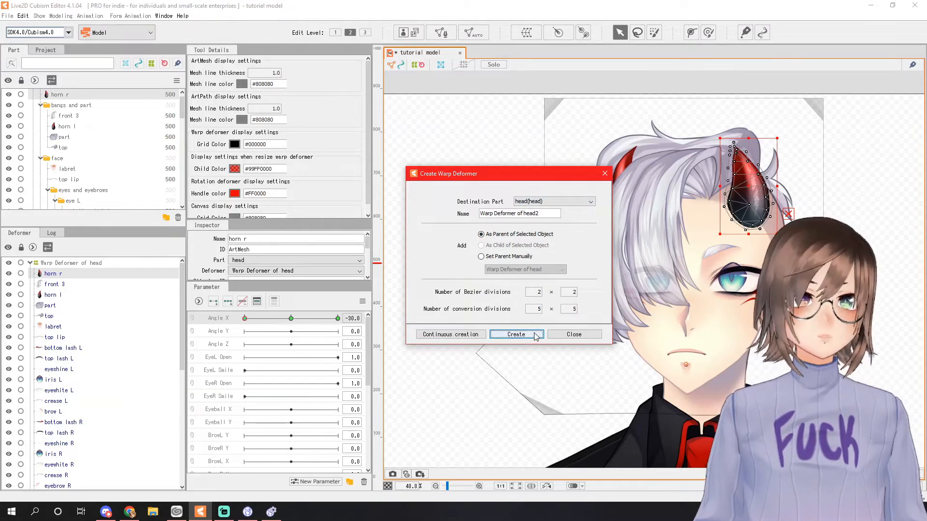
left_click(515, 334)
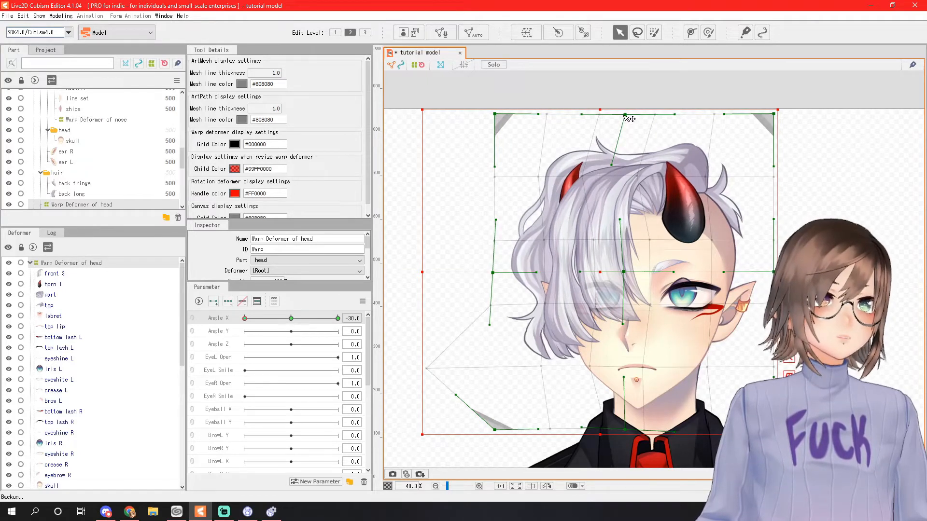
Step: Shape the head warp grid at Angle X +30 and preview the sideways turn
scroll("down", 3)
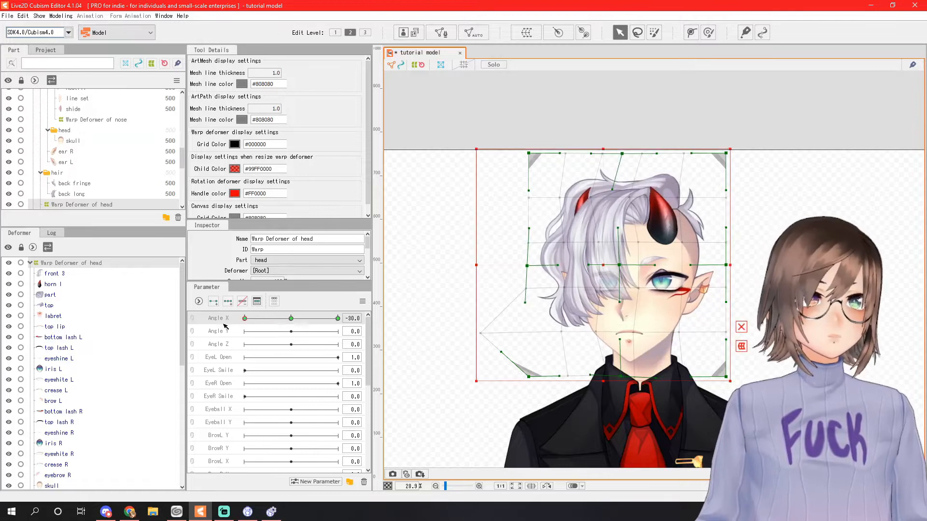
left_click_drag(242, 318, 337, 317)
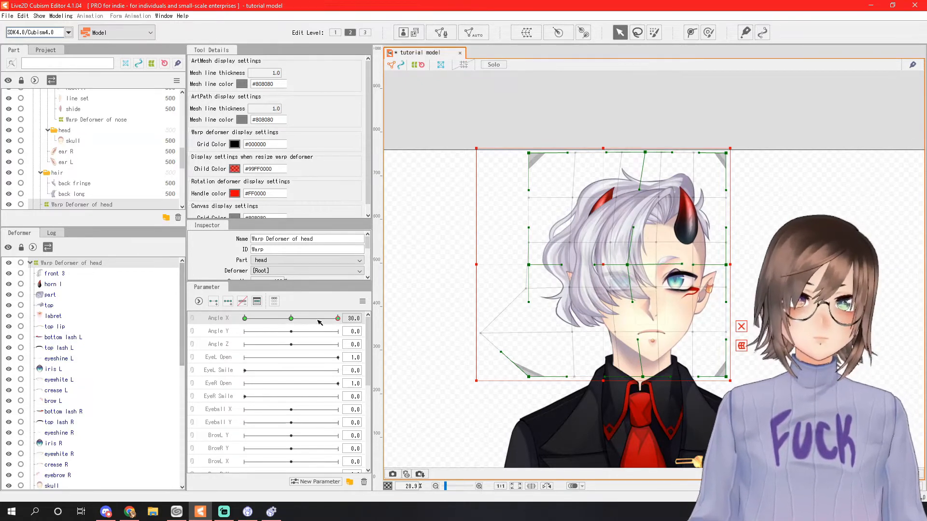
left_click_drag(338, 318, 330, 318)
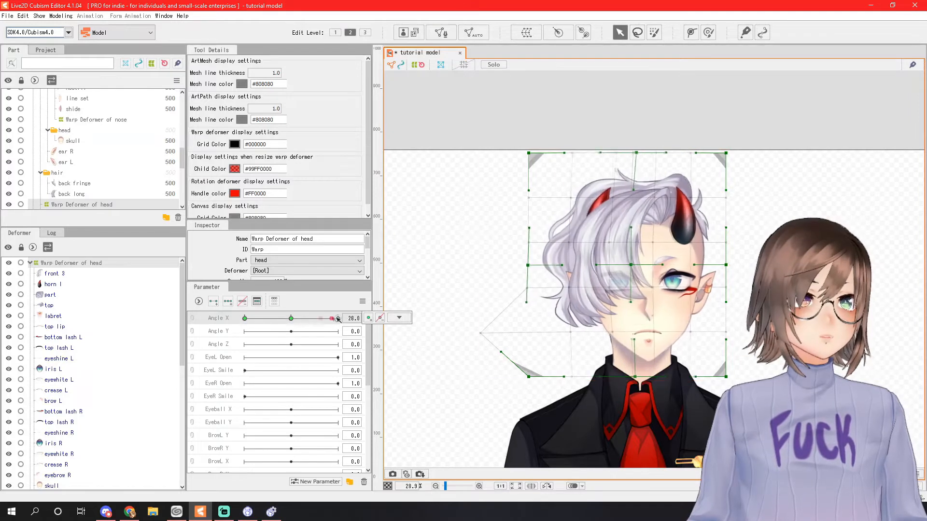
left_click_drag(332, 318, 291, 317)
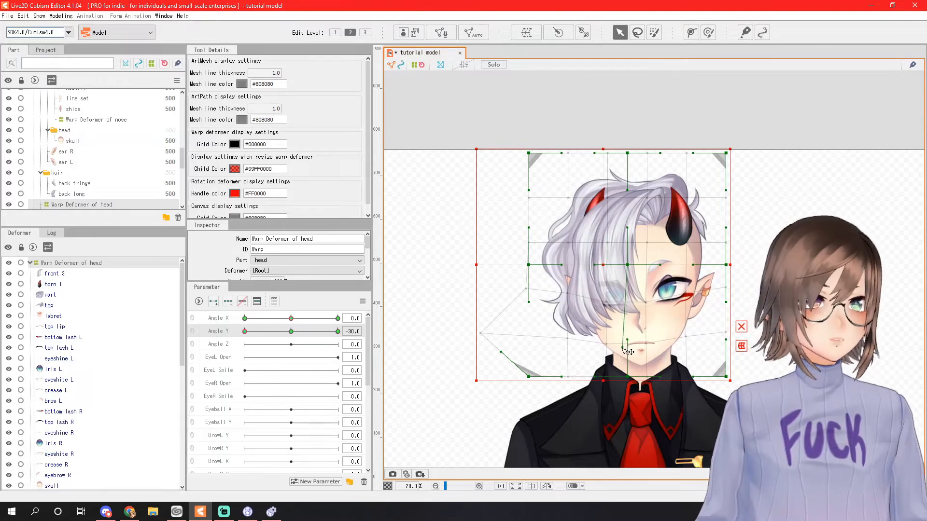
Step: Tilt the face downward at Angle Y -30 and begin a rotation deformer
left_click_drag(245, 331, 337, 331)
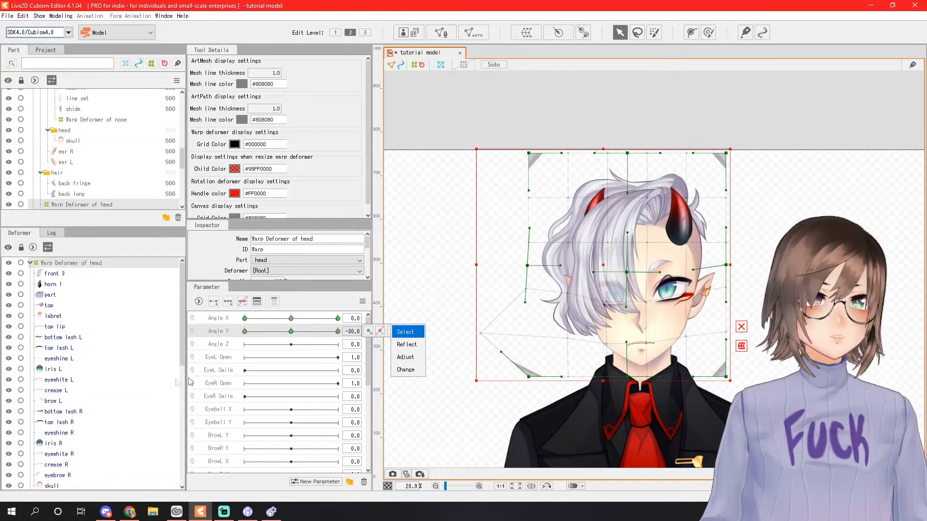
left_click(406, 344)
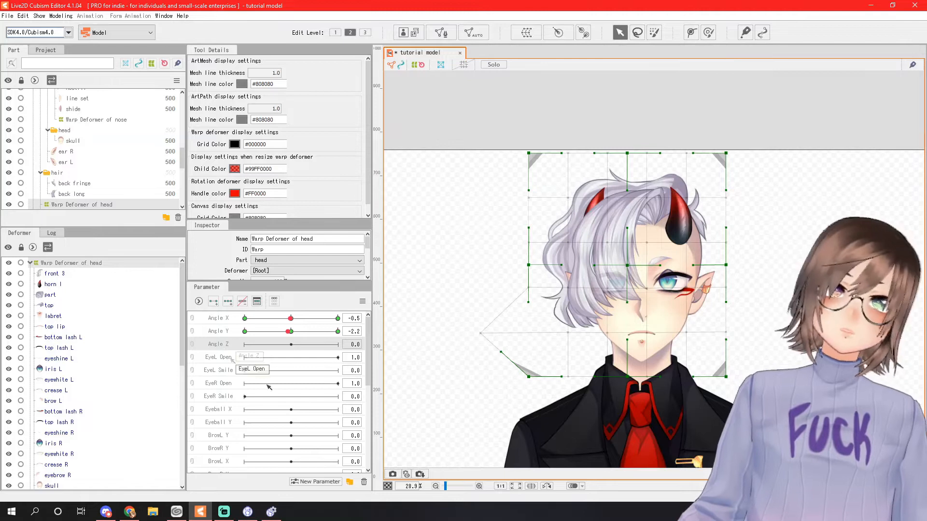
mouse_move(557, 32)
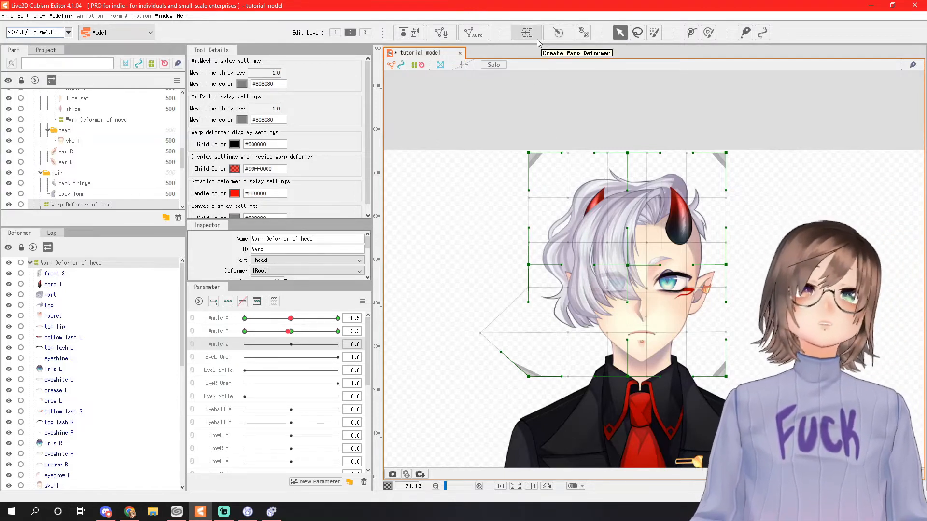
mouse_move(556, 33)
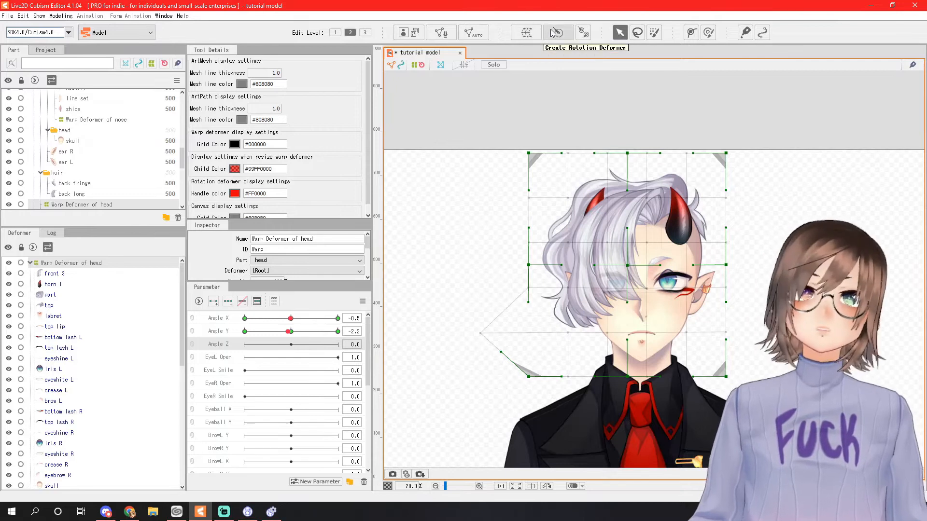
left_click(556, 33)
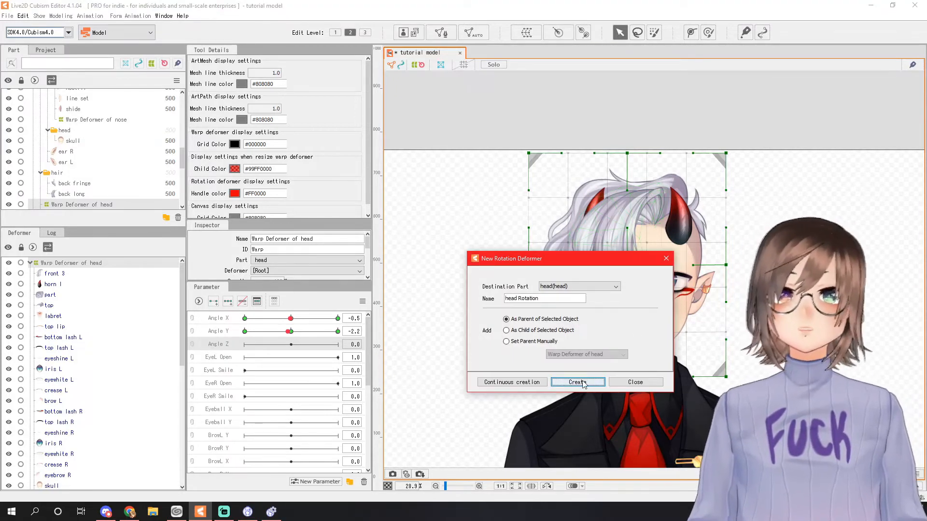
Step: Create 'head Rotation' pivoting at the chin and tilt the head at Angle Z -30 and 30
left_click(577, 382)
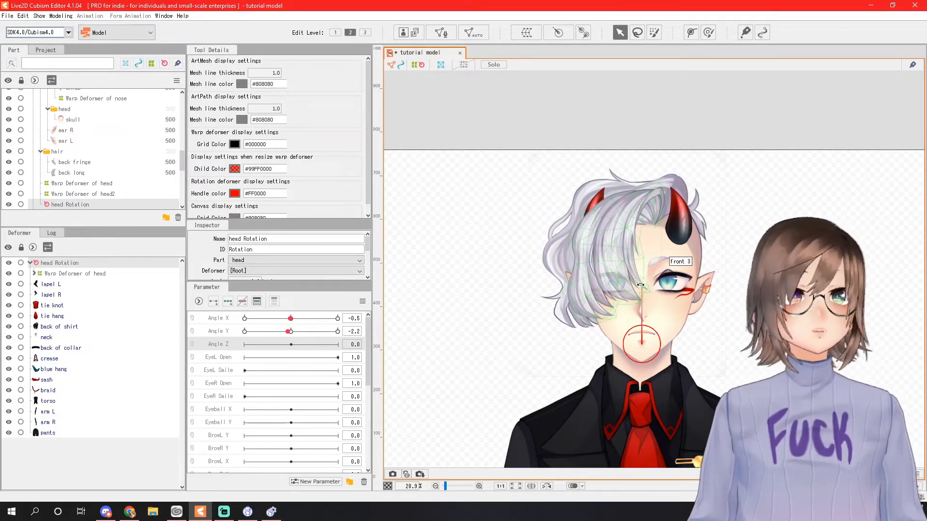
left_click_drag(640, 284, 658, 287)
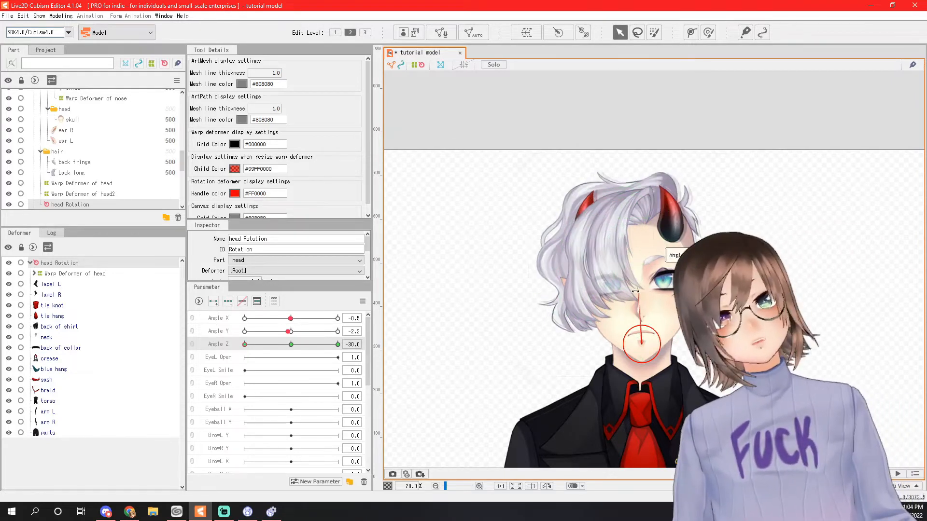
left_click_drag(289, 344, 291, 344)
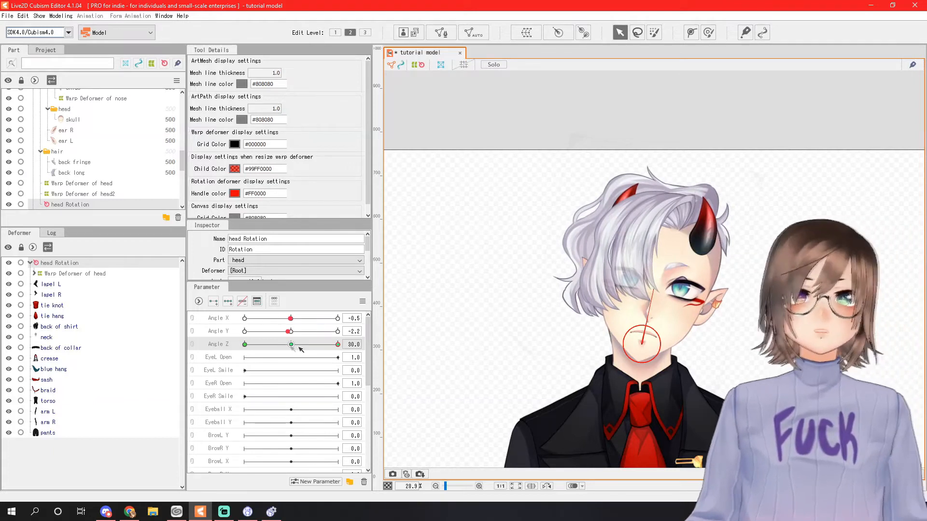
left_click_drag(337, 344, 291, 344)
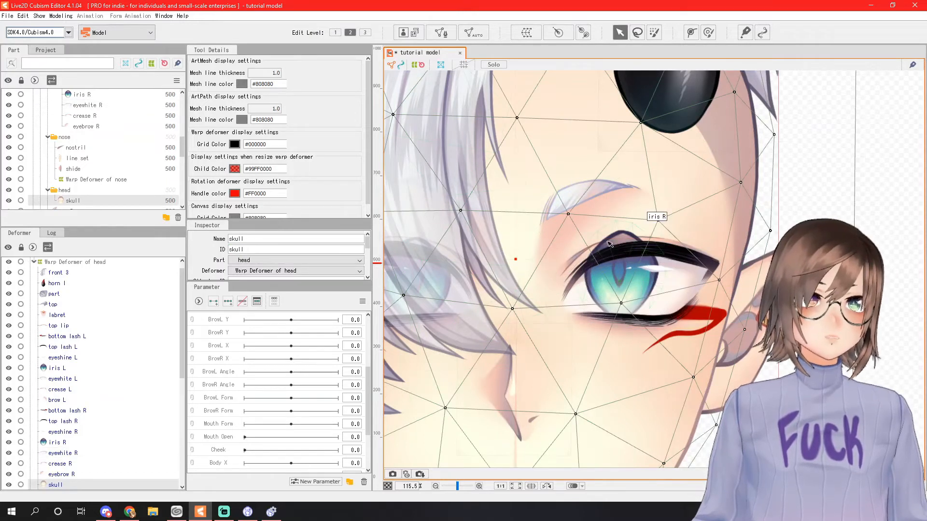
Step: Give iris R the Clipping ID ArtMesh14 and accept the clipping mask notice
left_click(56, 442)
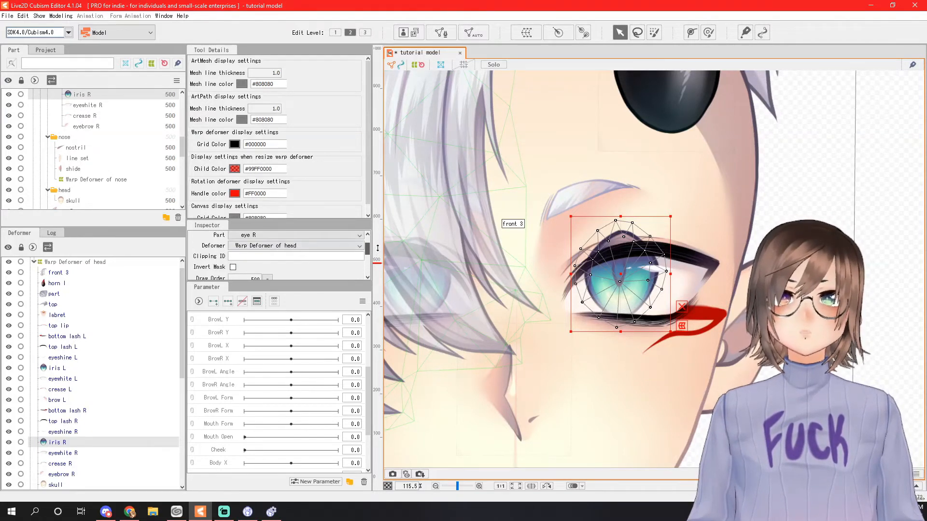
left_click(296, 255)
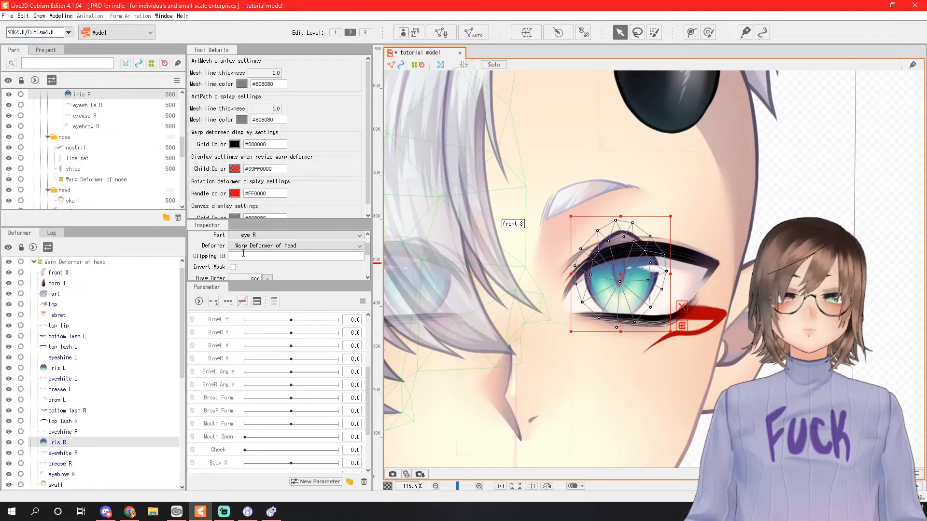
type("ArtMesh14")
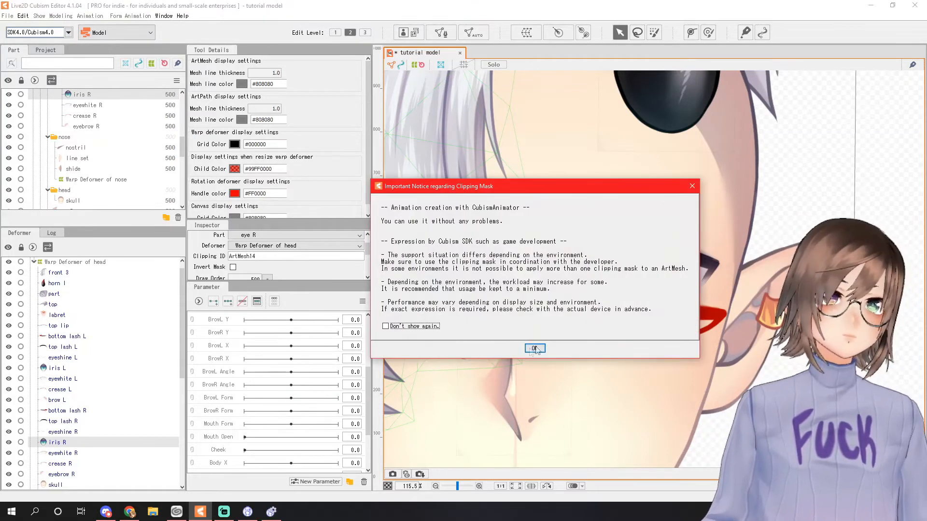
left_click(534, 349)
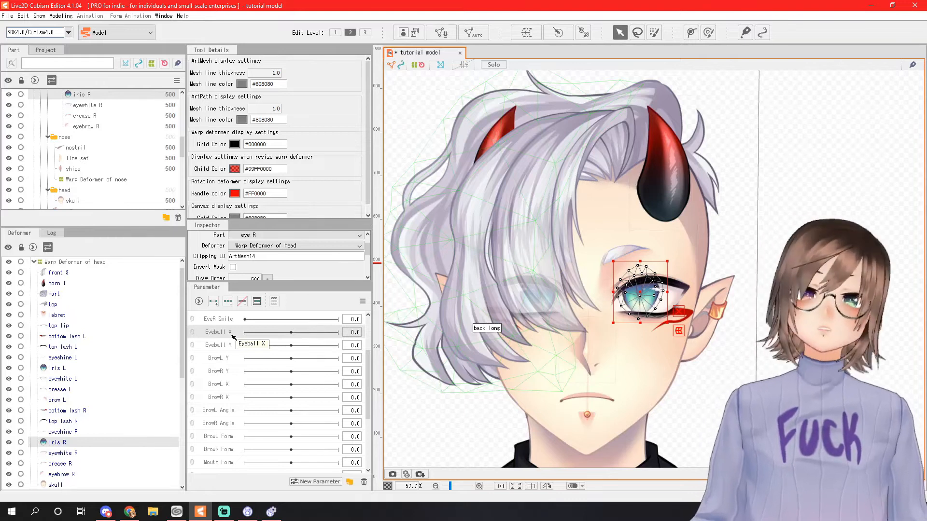
mouse_move(230, 346)
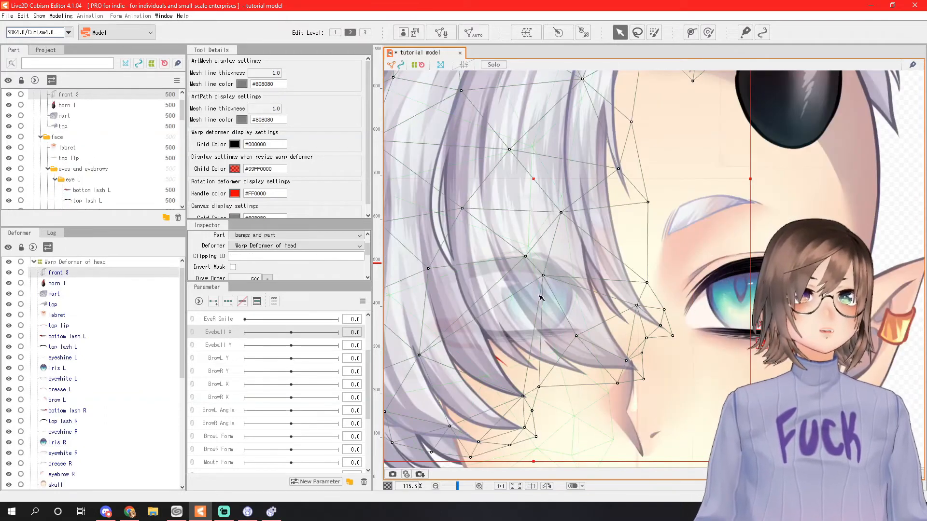
Step: Create the eye R warp deformer over both irises and shift them for an Eyeball Y key
scroll("down", 3)
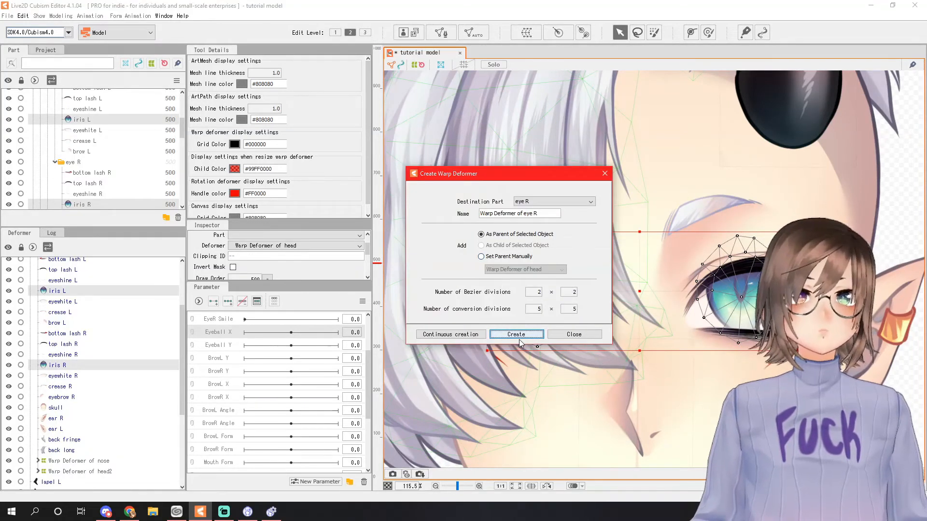
left_click(515, 334)
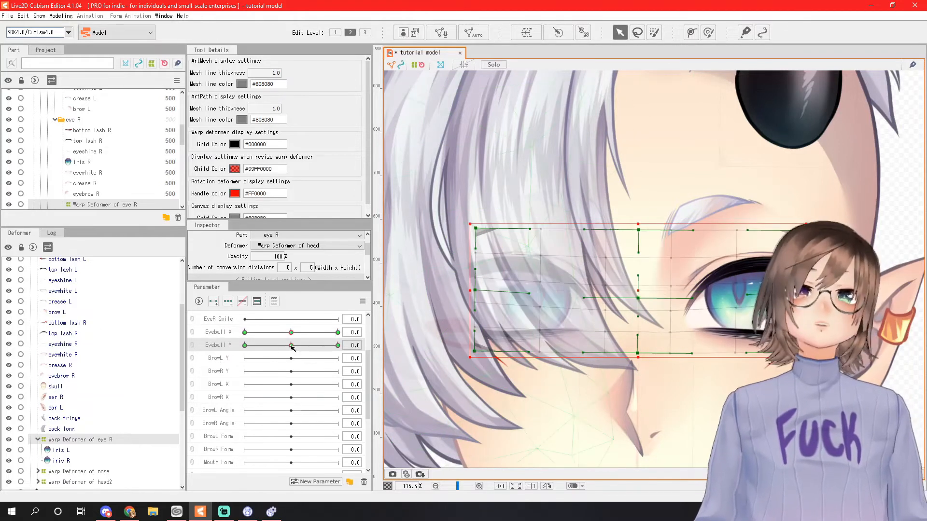
left_click_drag(291, 346, 290, 346)
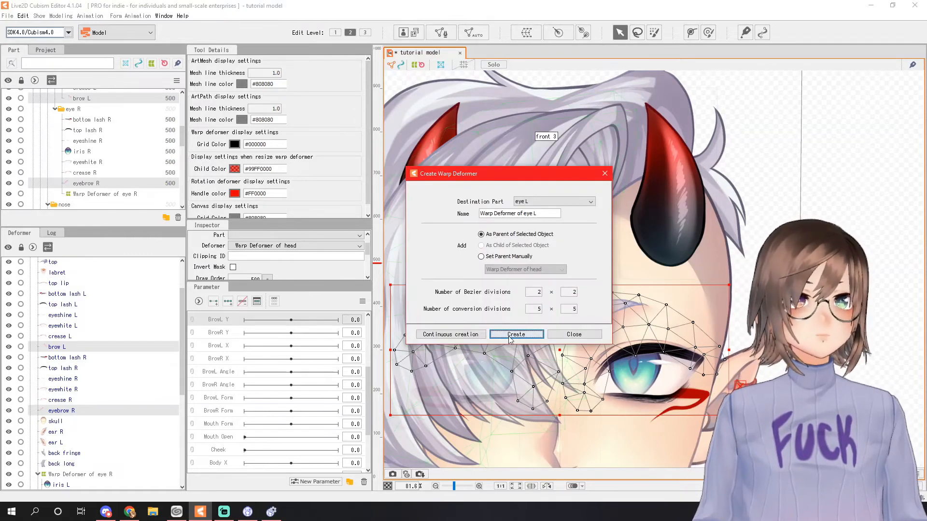
Step: Create the eye L warp deformer from the selected left-eye objects
left_click(515, 334)
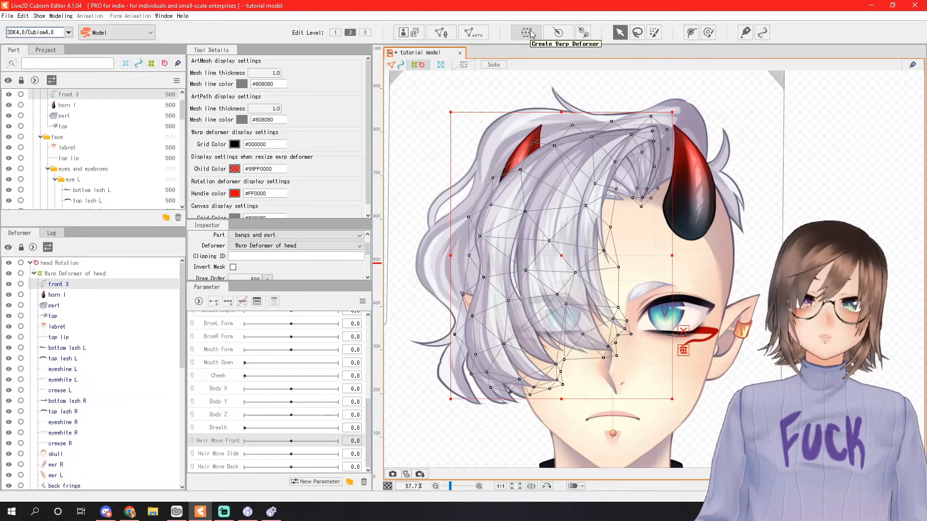
Step: Create the bangs and part warp deformer and bend the fringe for Hair Move Front -1 and 1
left_click(527, 33)
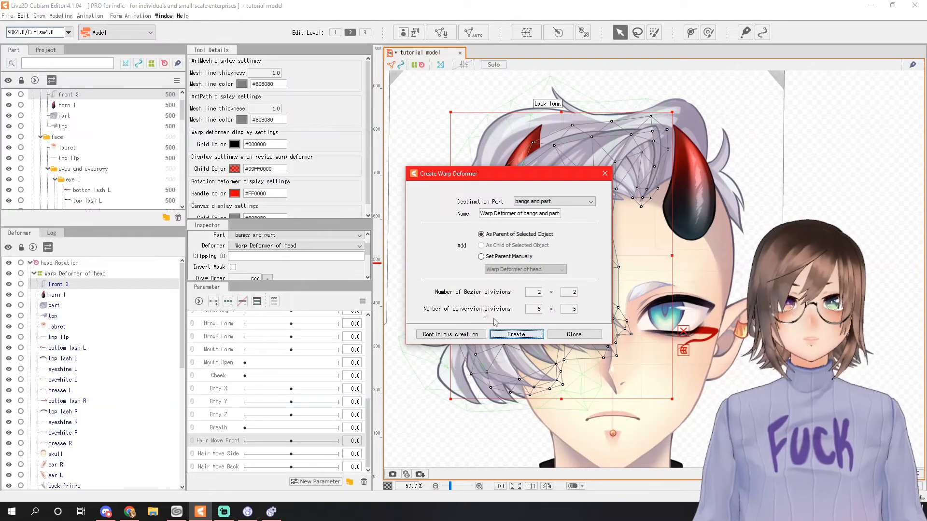
left_click(514, 334)
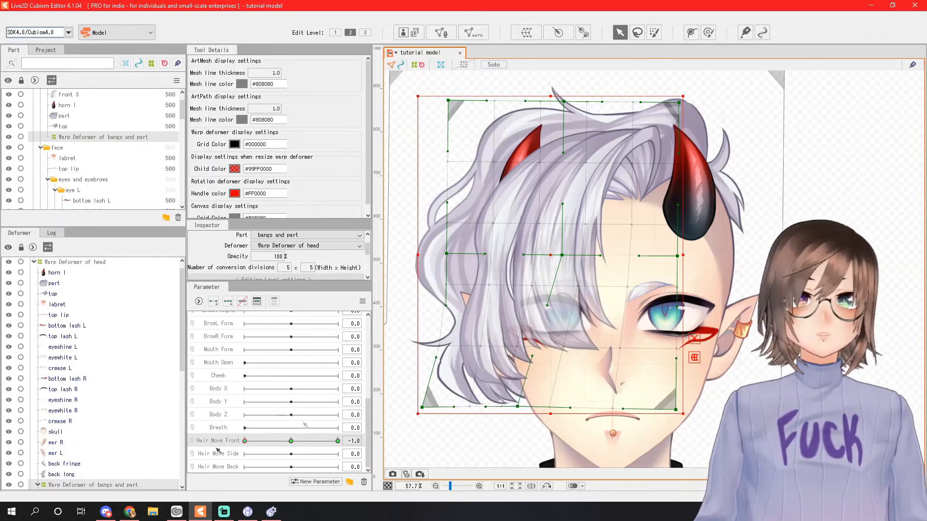
left_click_drag(243, 440, 337, 440)
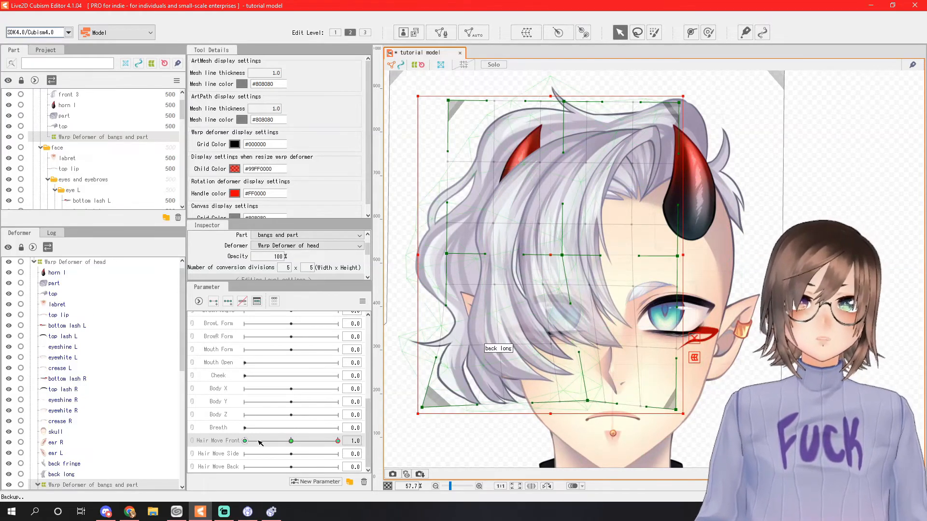
left_click_drag(338, 441, 297, 441)
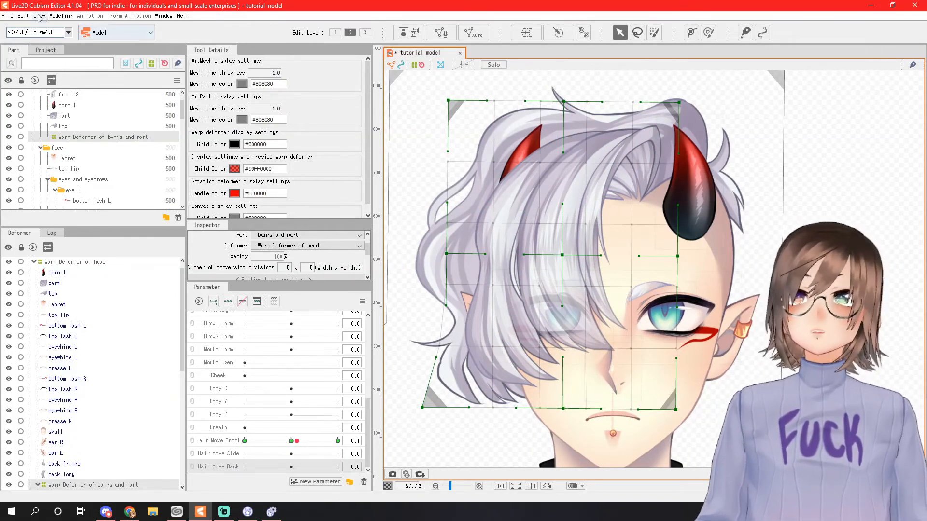
left_click(60, 16)
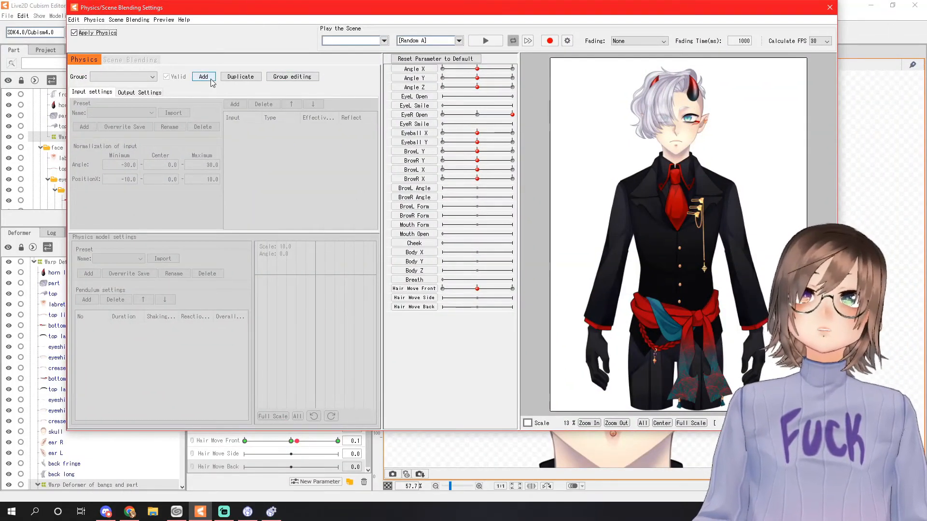
Step: Add a physics group named hair using Head Input and the Hair (Short) preset
left_click(203, 77)
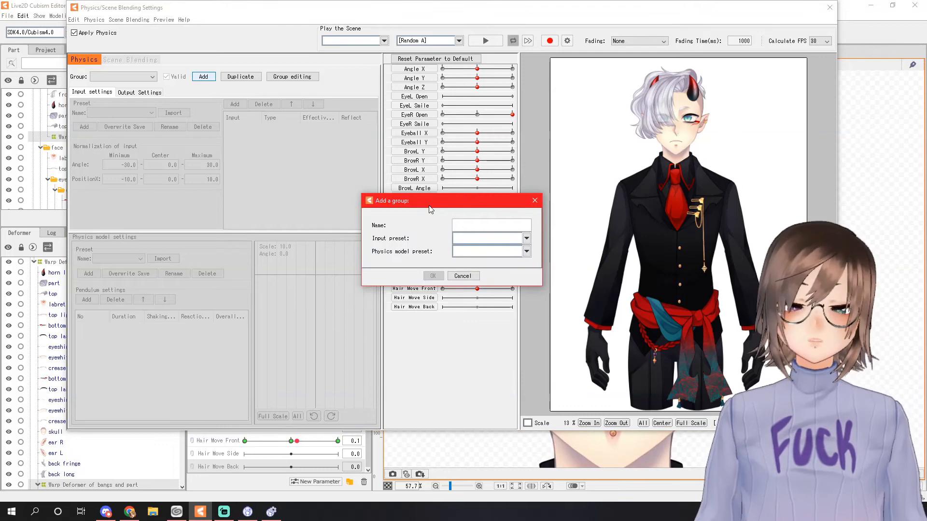
type("hair")
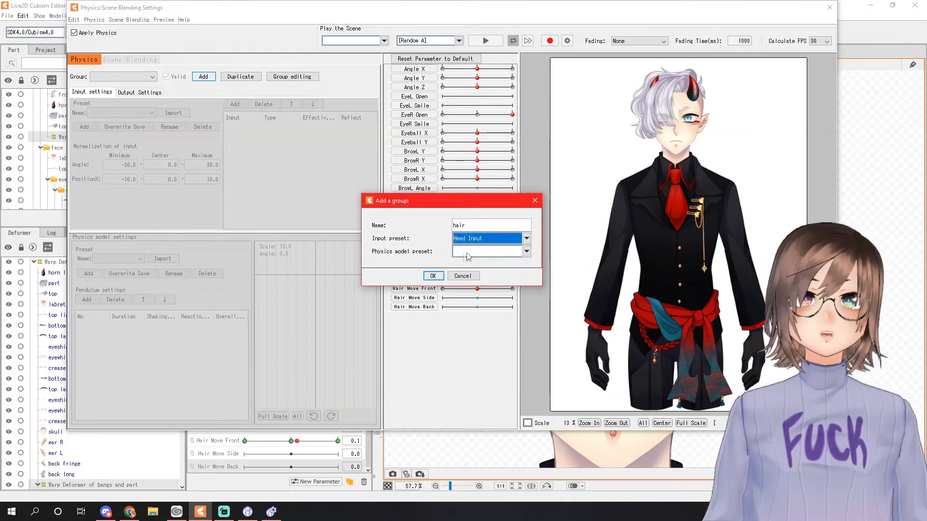
left_click(525, 238)
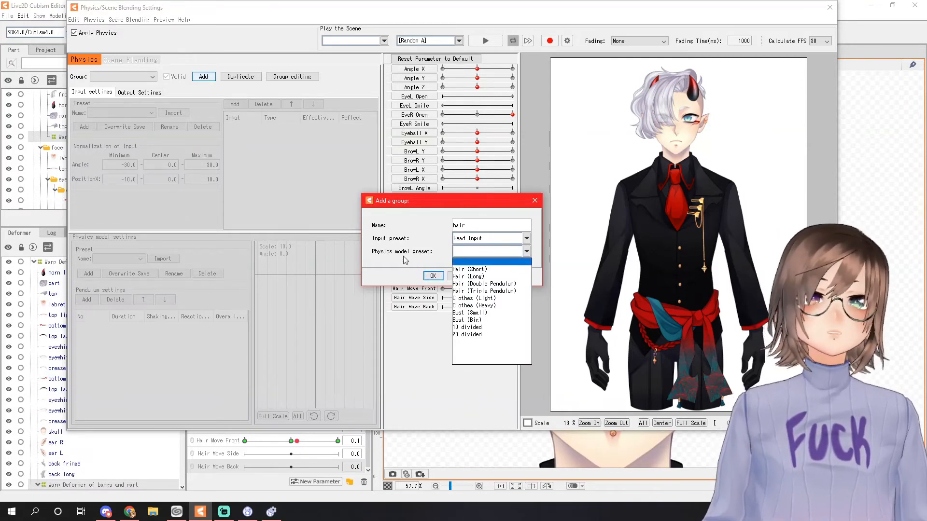
left_click(469, 269)
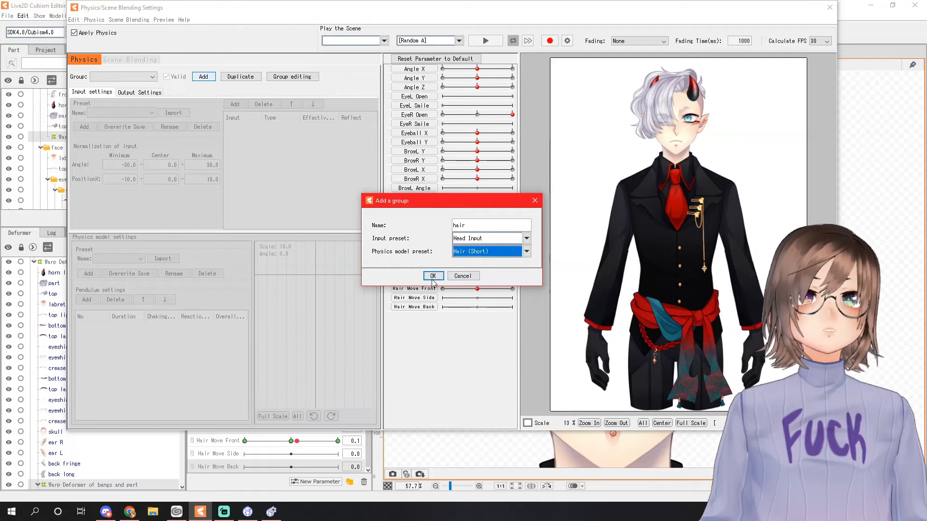
left_click(434, 276)
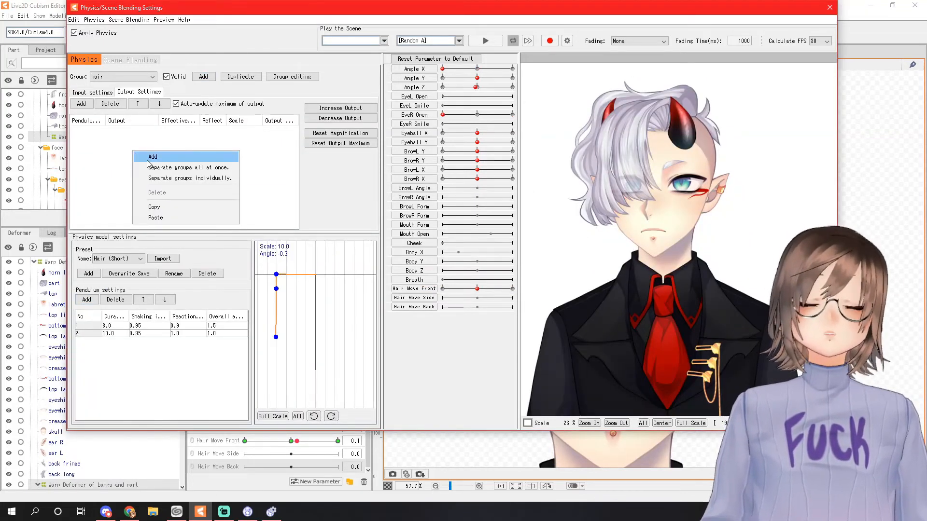
Step: Set Hair Move Front as the hair group's output parameter
left_click(153, 157)
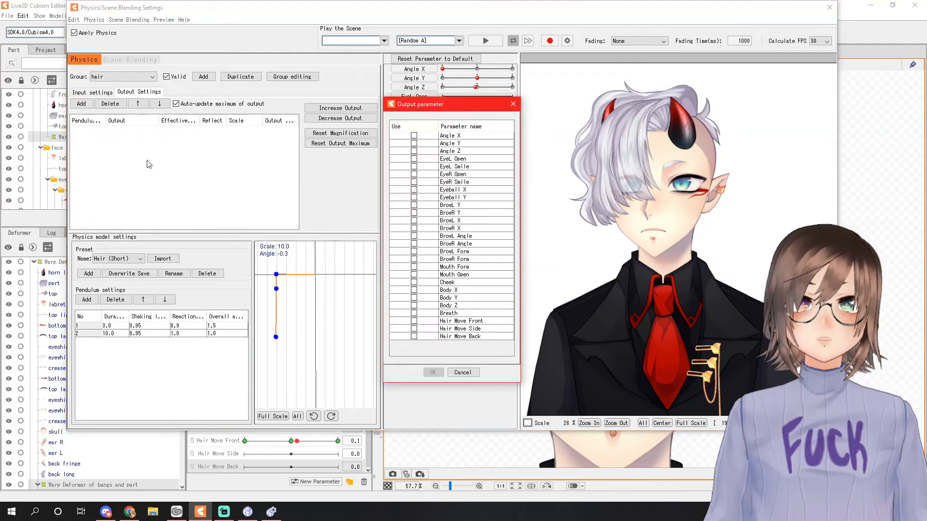
left_click(414, 320)
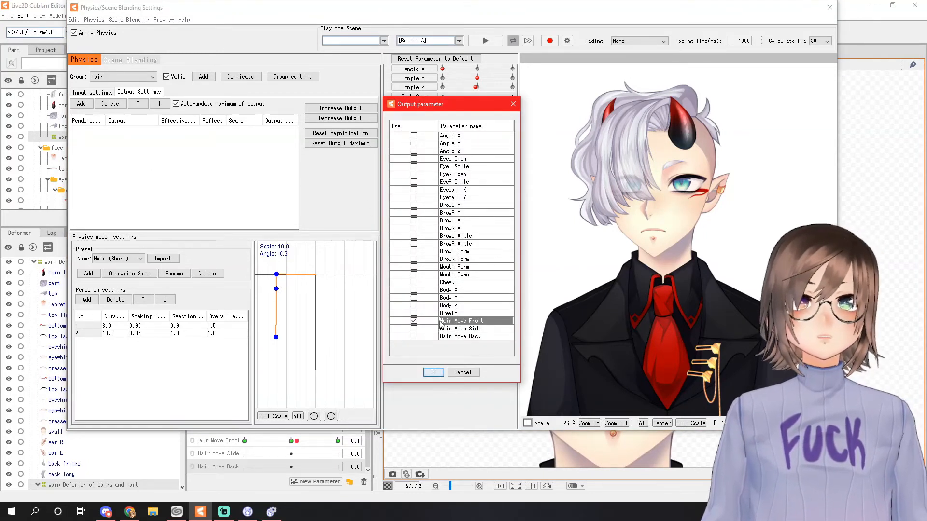
left_click(432, 372)
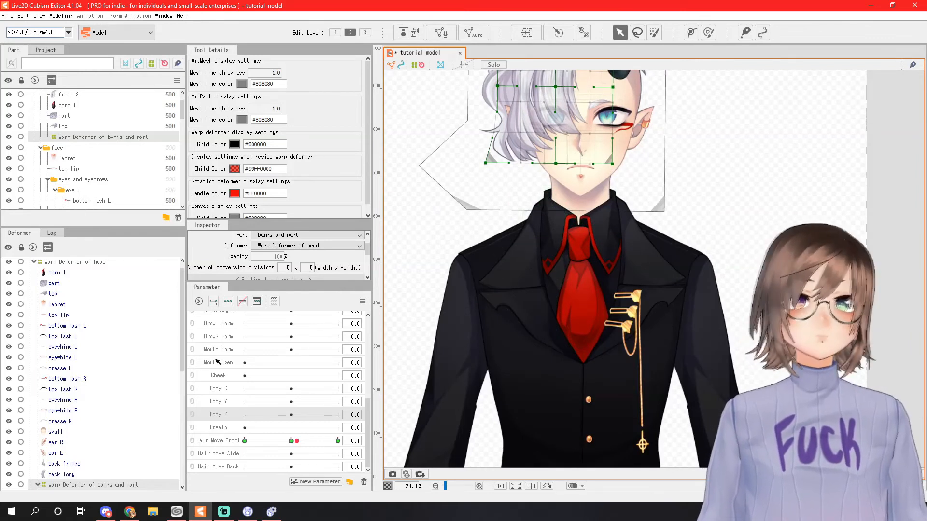
mouse_move(222, 343)
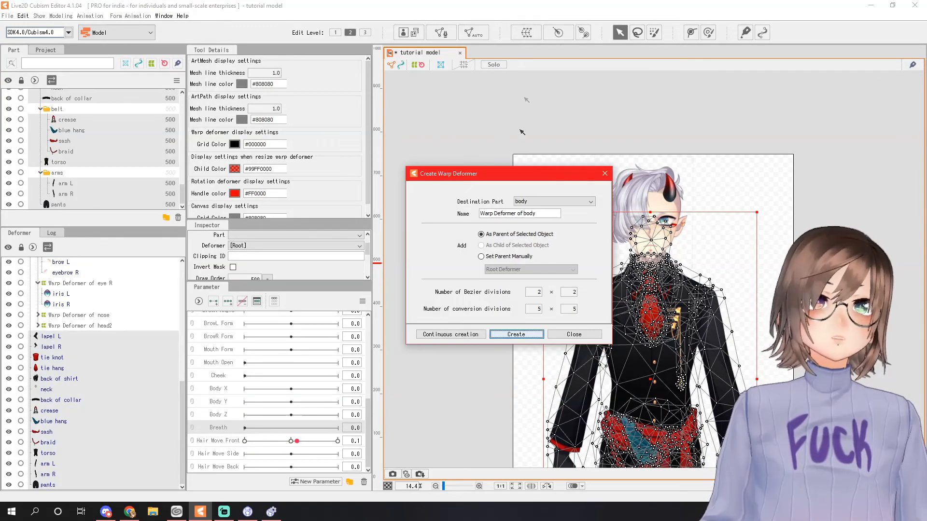
Step: Create the body warp deformer for Breath, then reopen the Physics/Scene Blending Settings
left_click(514, 334)
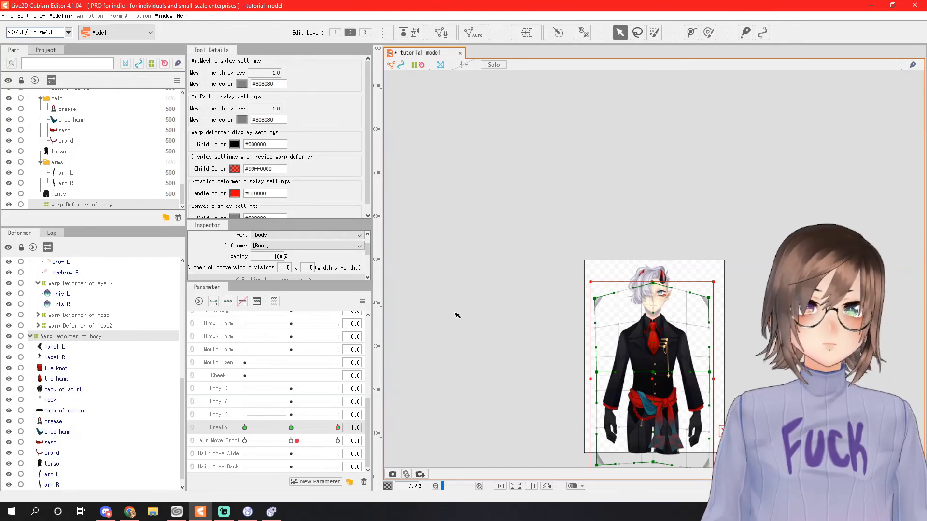
left_click(60, 17)
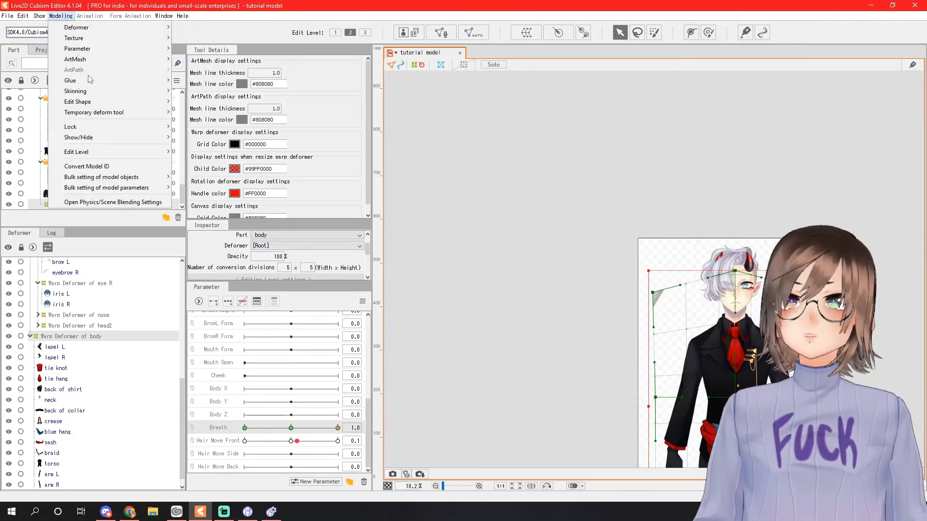
left_click(113, 202)
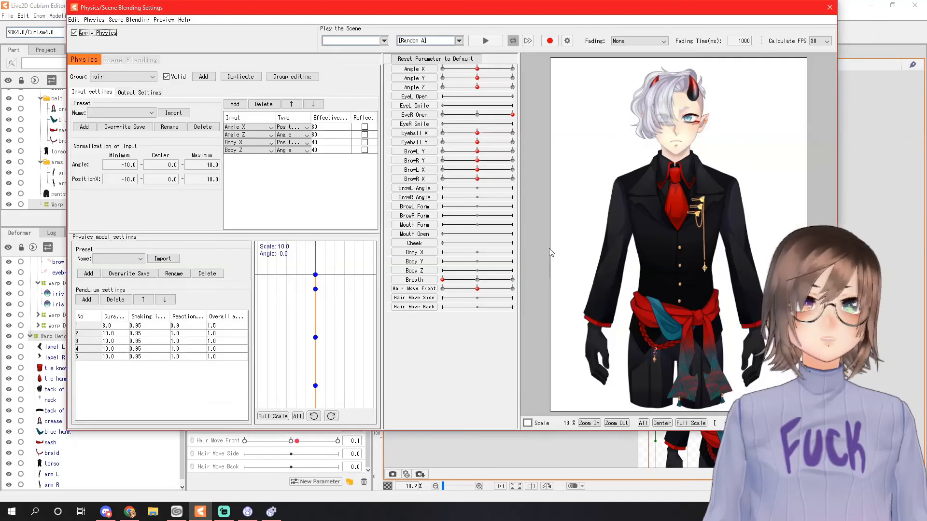